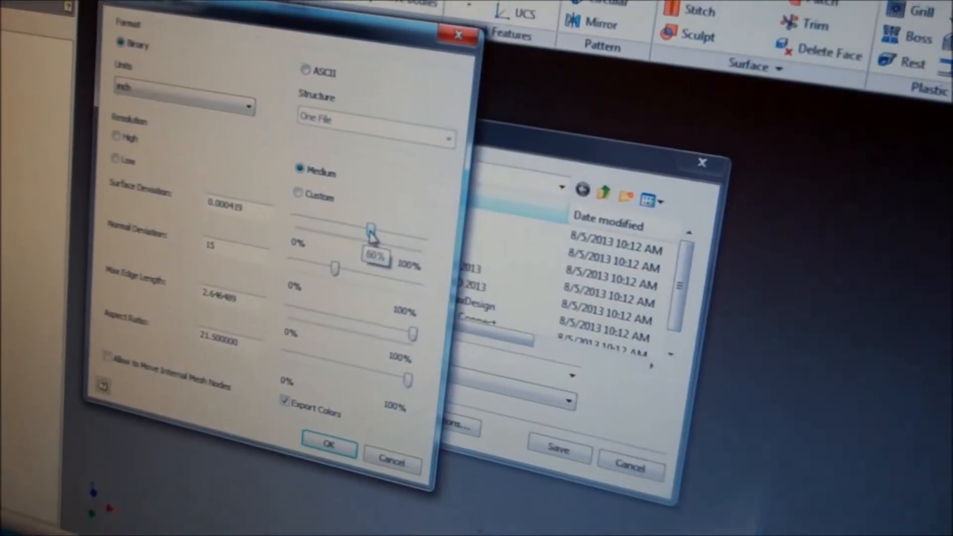
Confirm the STL export as binary, inch units, medium resolution
click(299, 237)
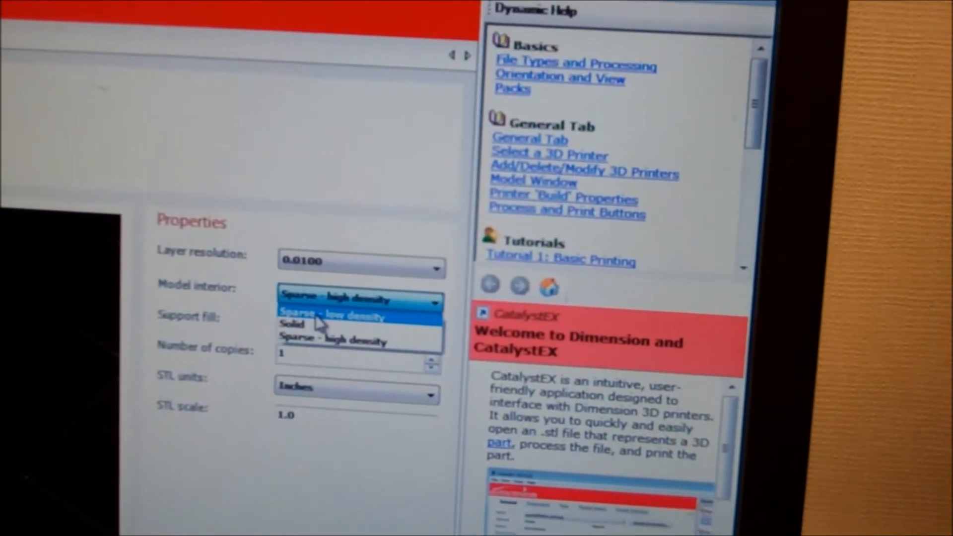
Set the model interior to Sparse - low density on the General settings
click(334, 315)
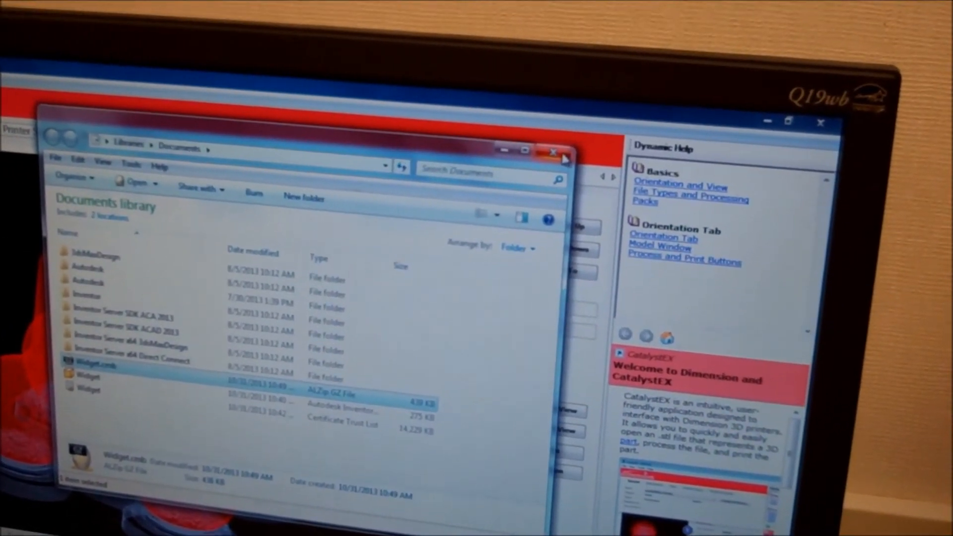
Close the Documents library window after confirming Widget.cmb is present
click(552, 151)
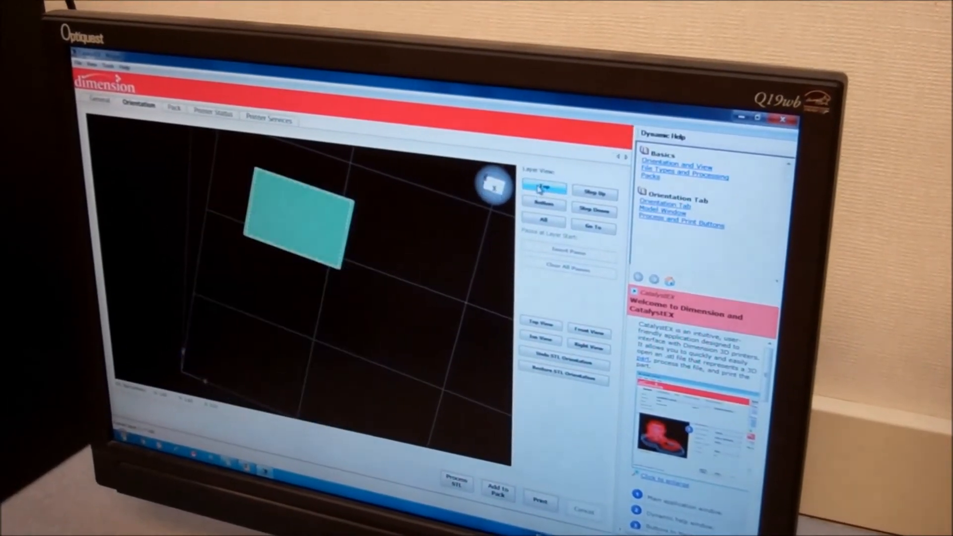
Show the sliced widget layers viewed from directly above, exposing the diagonal sparse fill
click(541, 325)
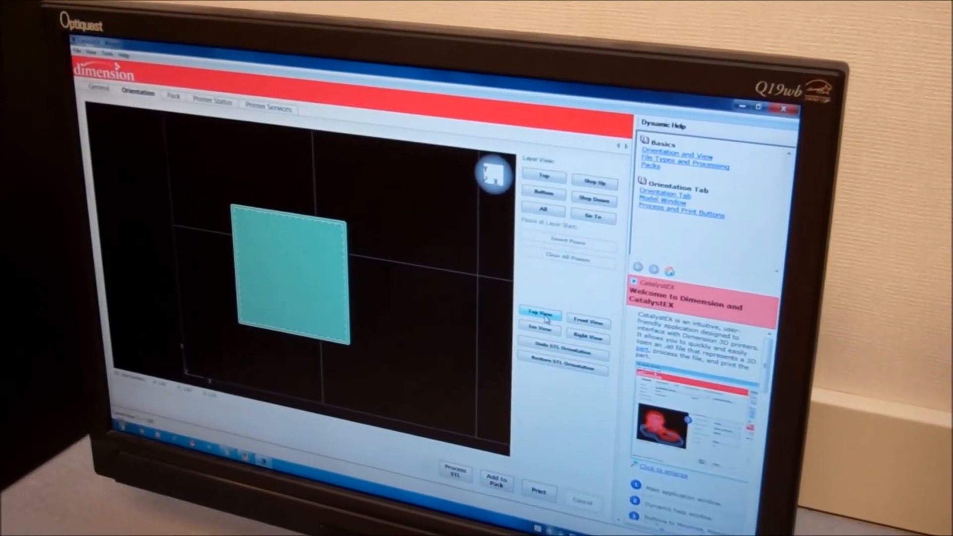
click(540, 316)
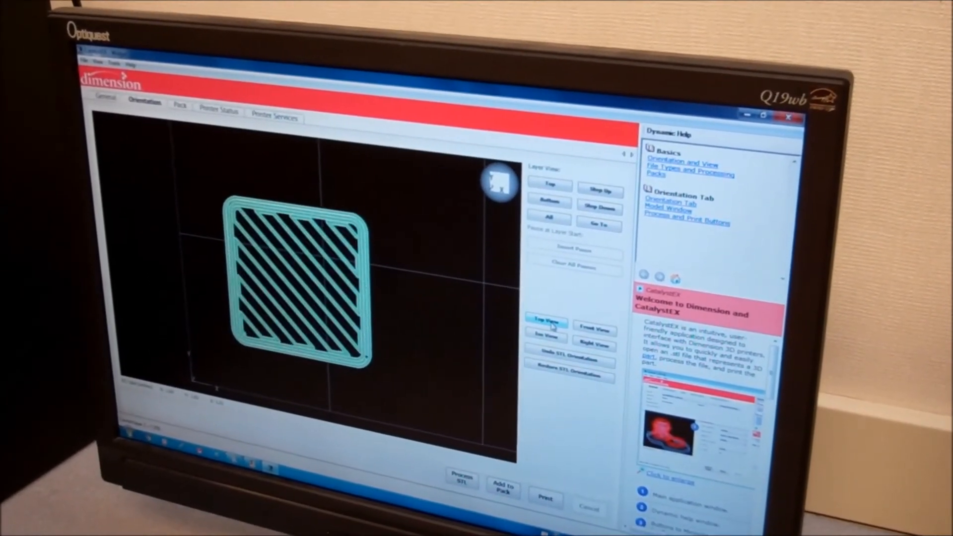